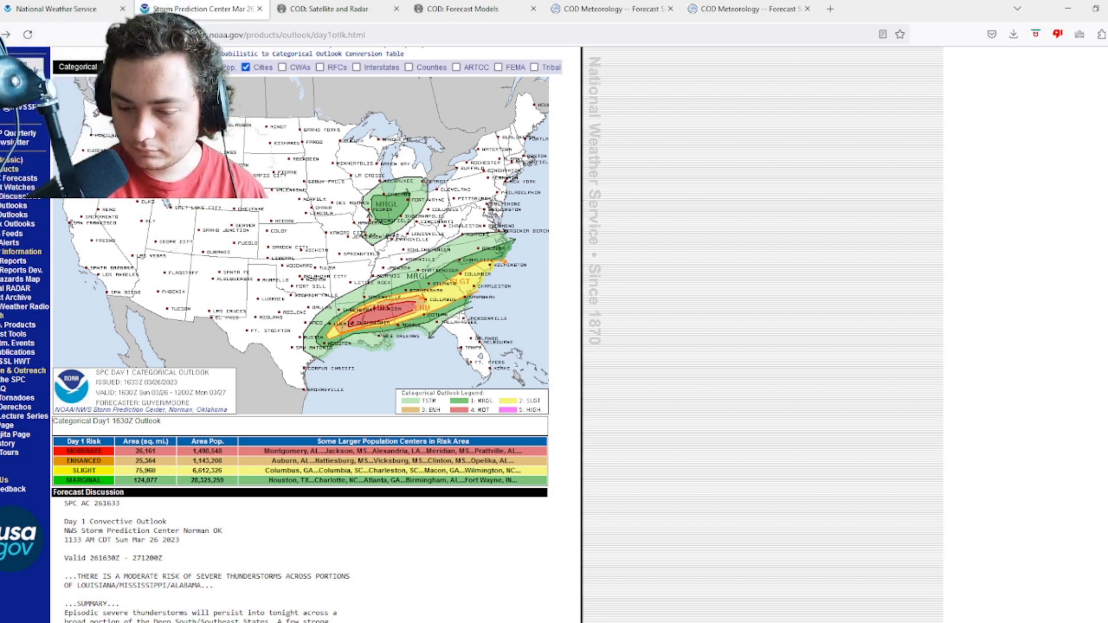
Read the SPC Day 1 forecast discussion to its end, then switch to the COD Satellite and Radar page
scroll(down, 3)
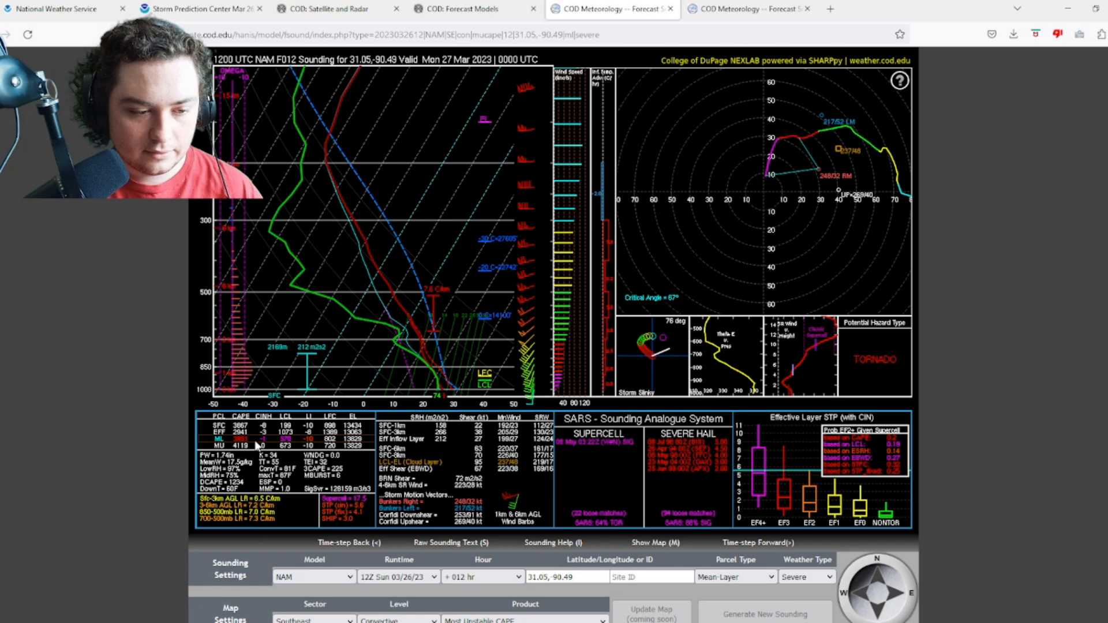
mouse_move(505, 528)
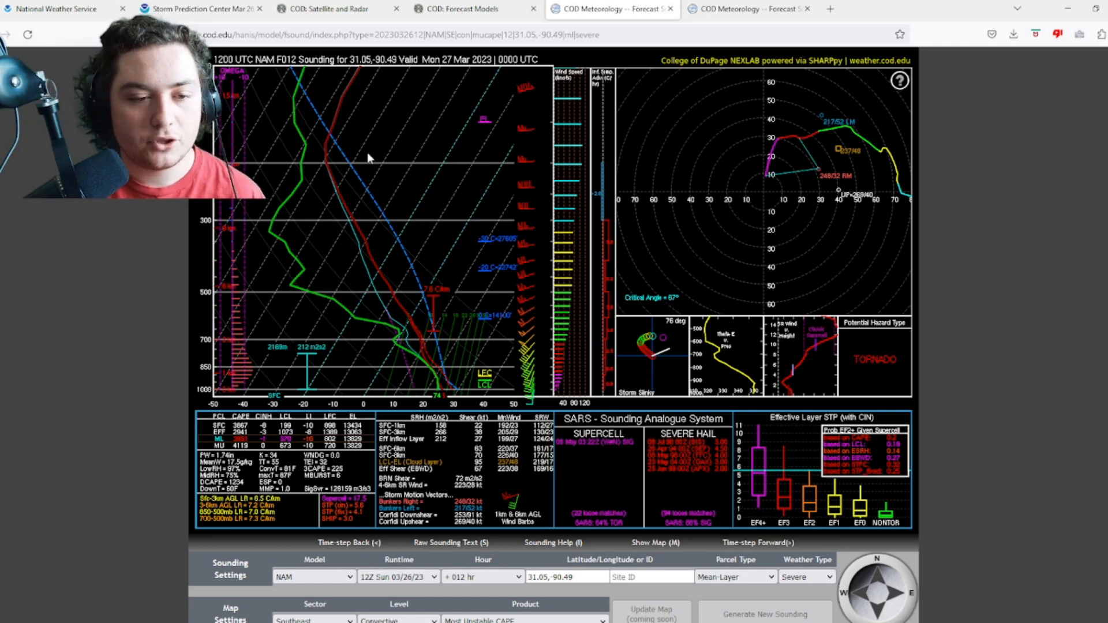
mouse_move(427, 235)
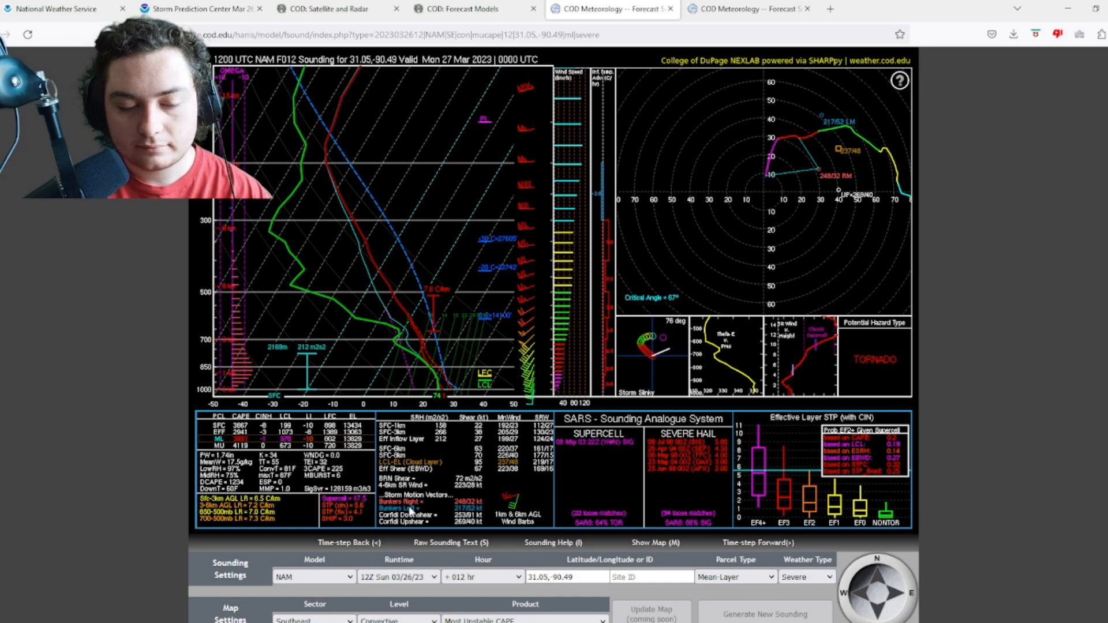
mouse_move(515, 543)
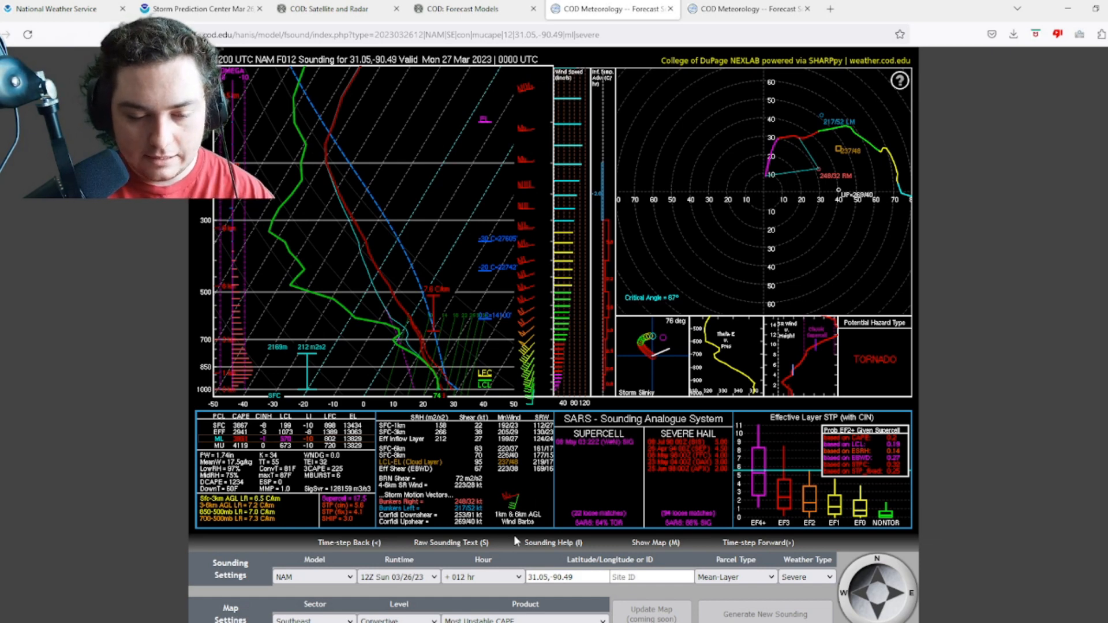
mouse_move(517, 490)
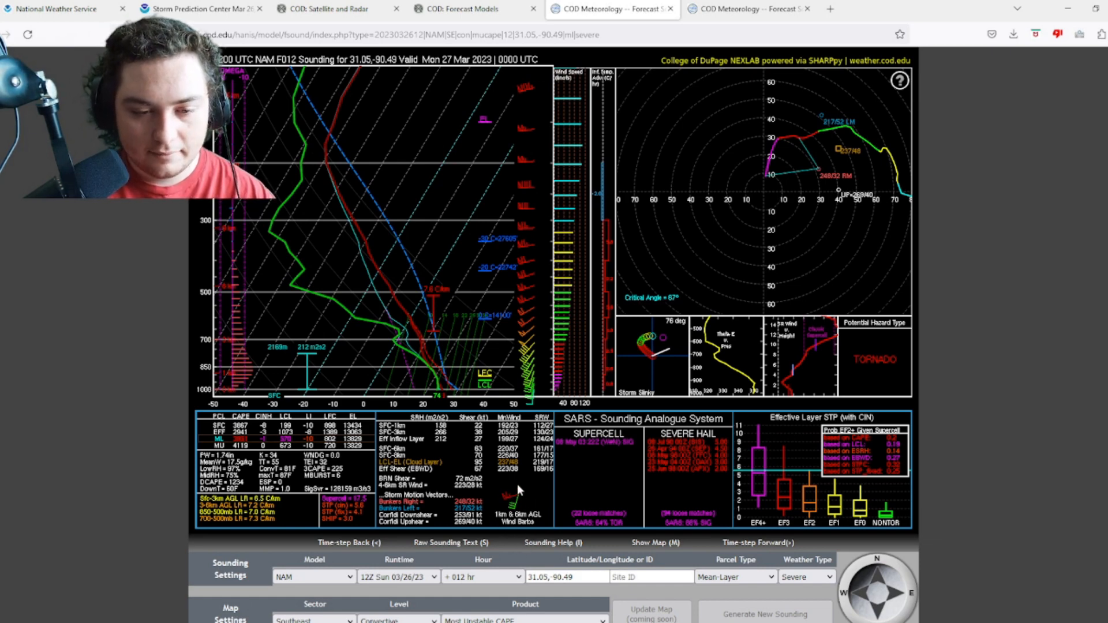
mouse_move(363, 327)
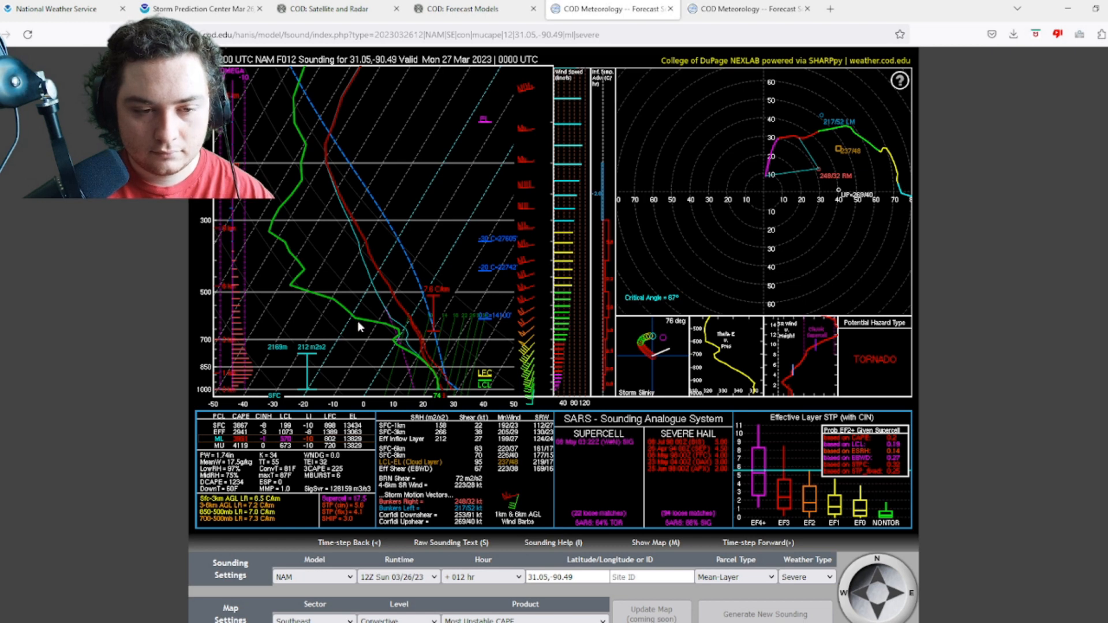
mouse_move(411, 321)
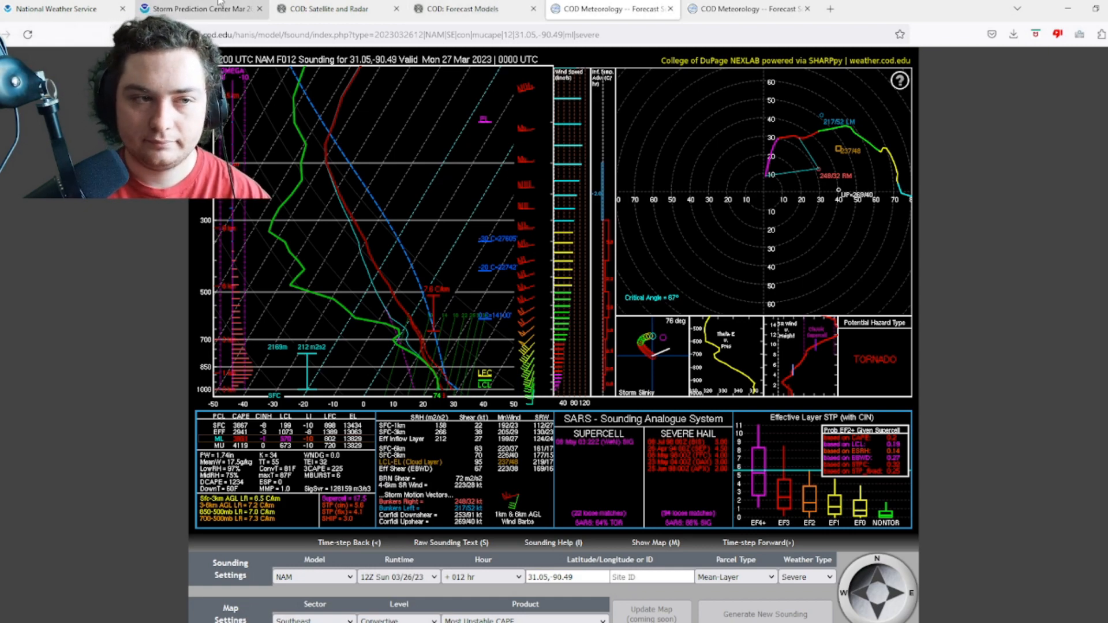
click(199, 10)
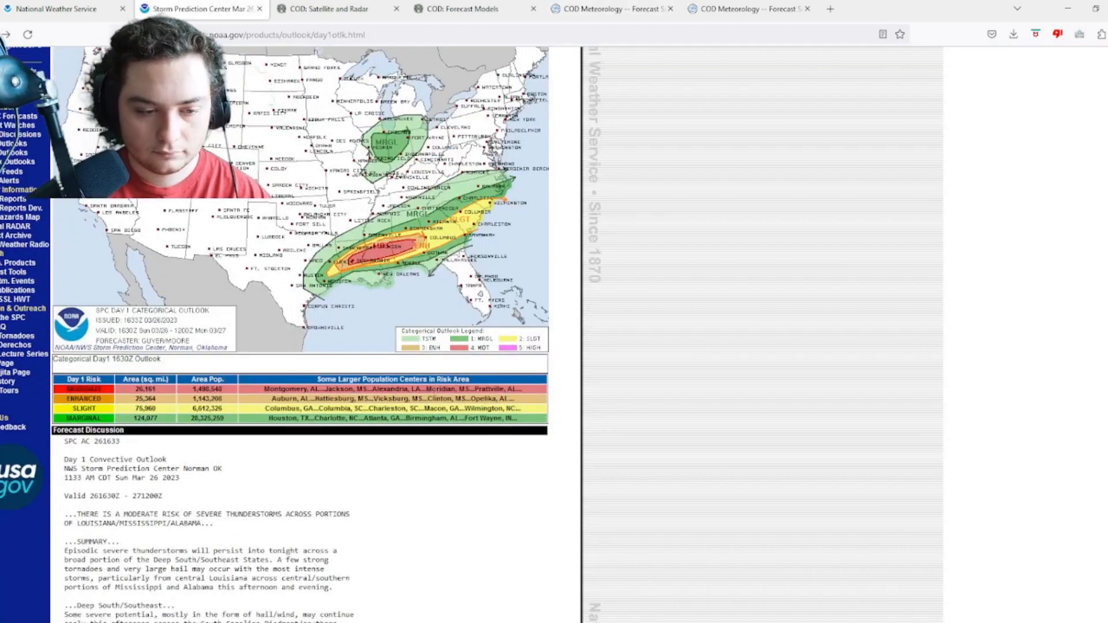
scroll(down, 3)
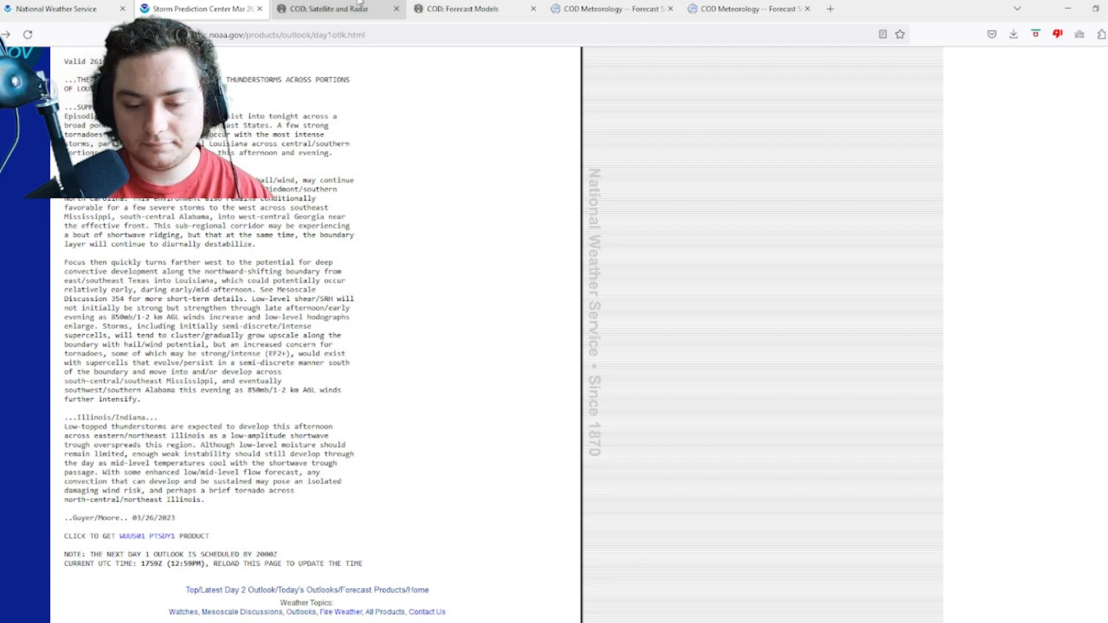
click(332, 9)
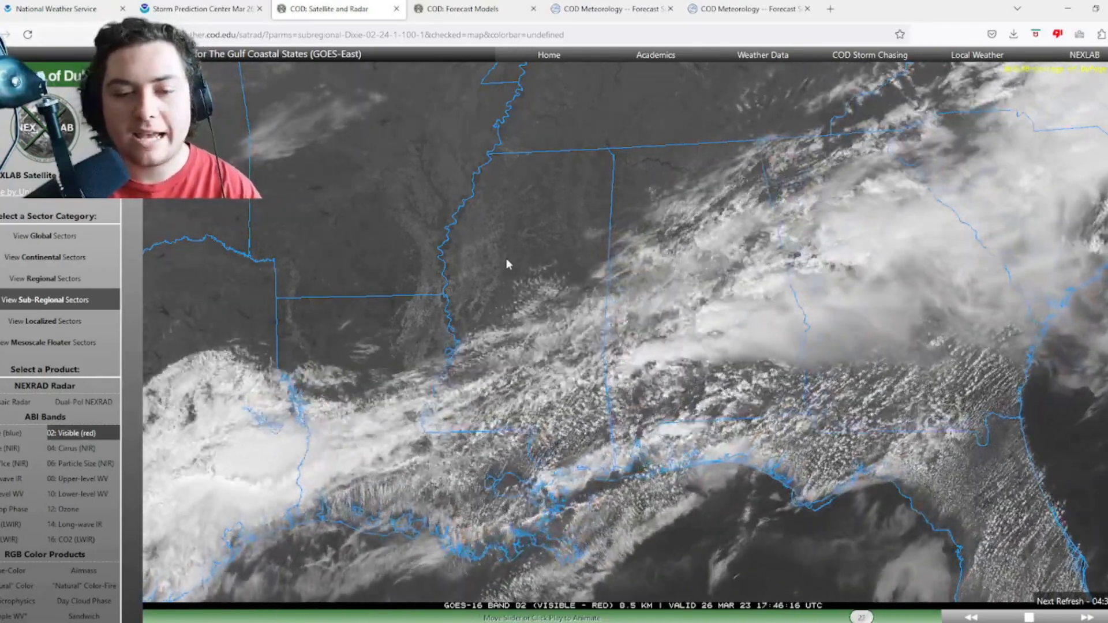
Advance the GOES-16 Gulf Coast visible loop to its latest frame, then switch to COD Forecast Models
drag(862, 616, 356, 616)
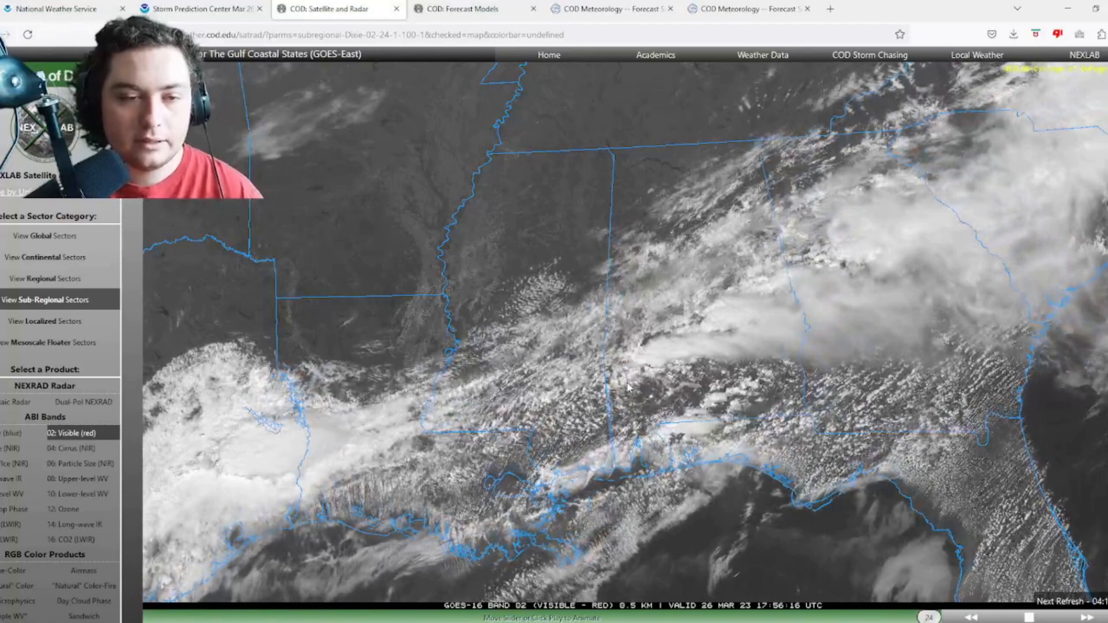
click(467, 8)
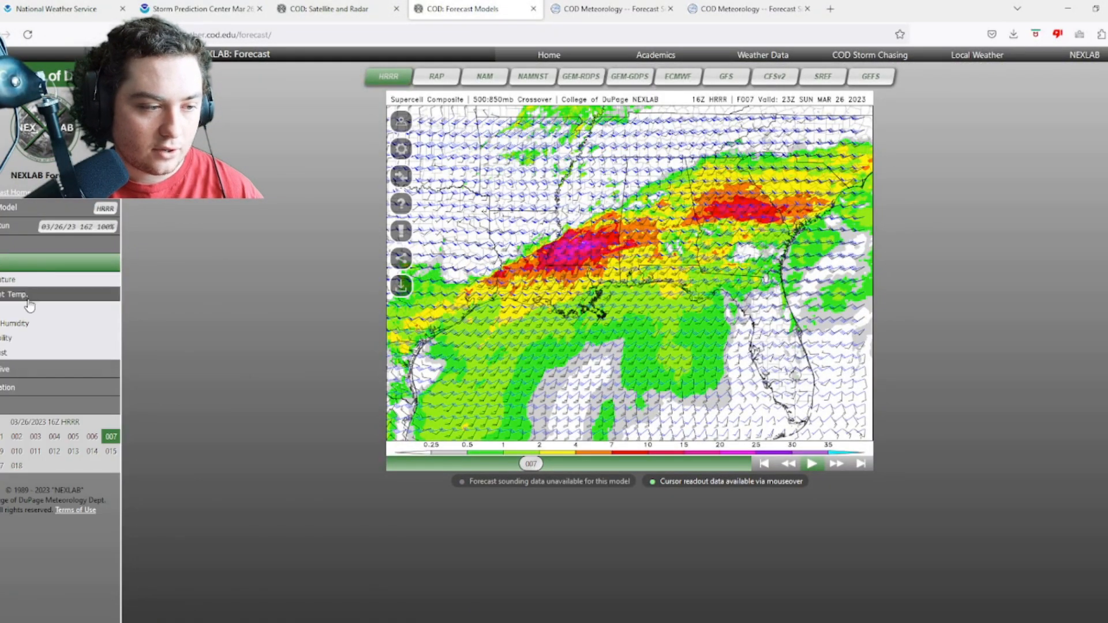
Show the HRRR Surface 2 m dewpoint and lifted index map over the Southeast and read point values
click(17, 295)
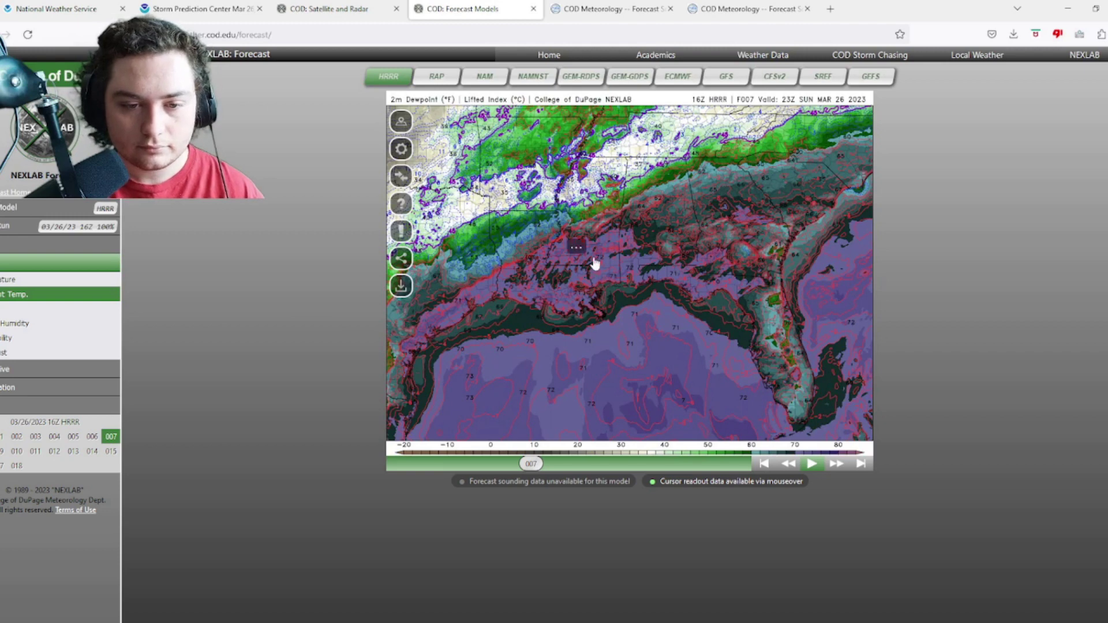
mouse_move(601, 268)
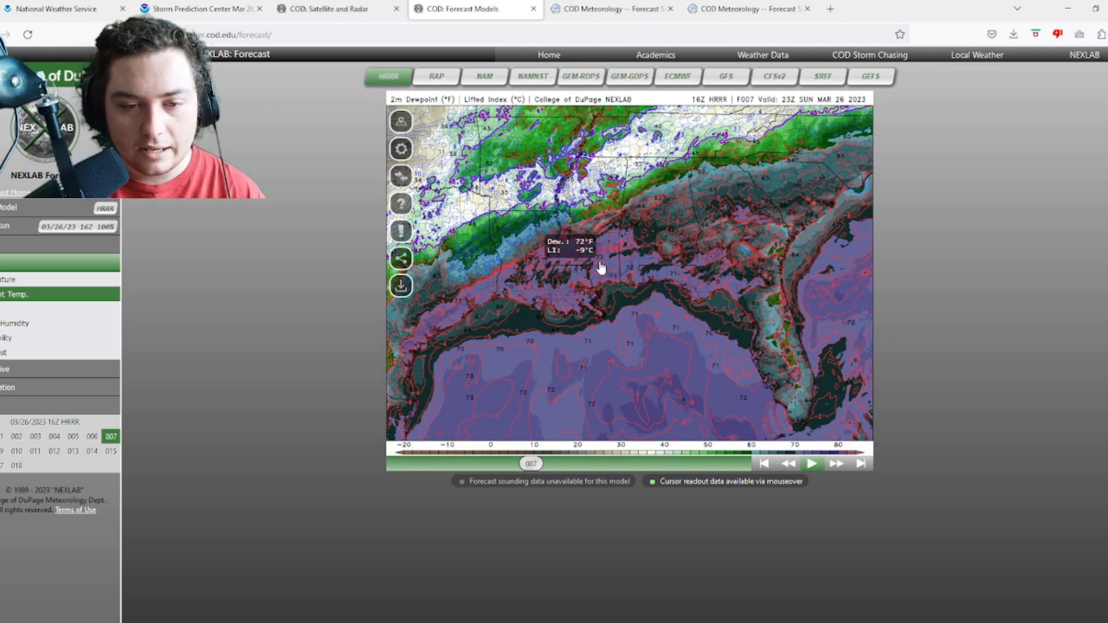
mouse_move(603, 251)
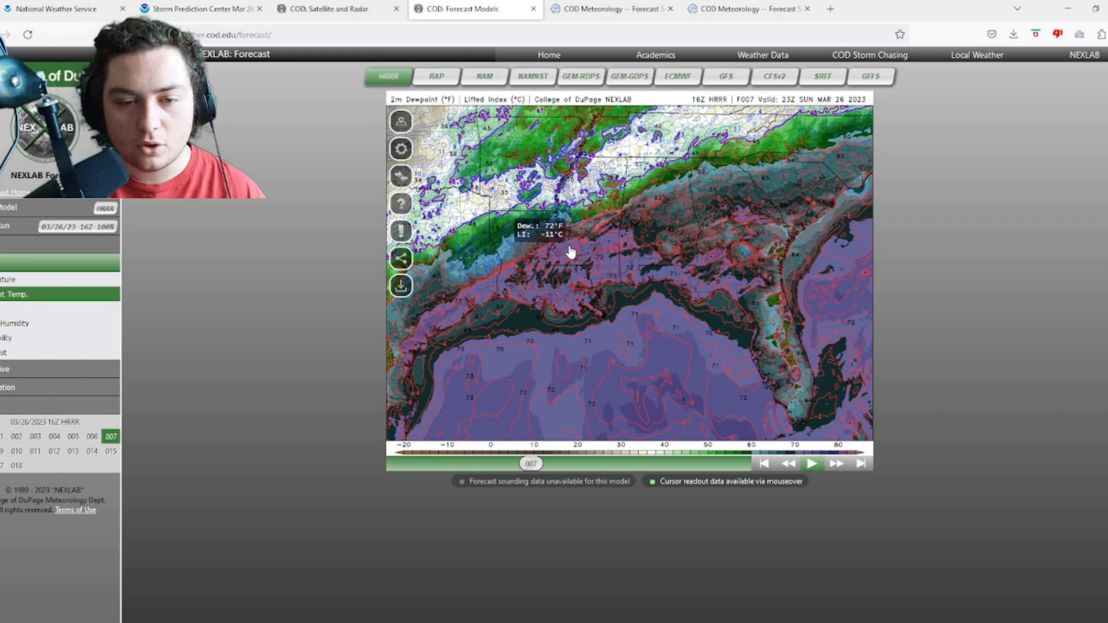
mouse_move(648, 439)
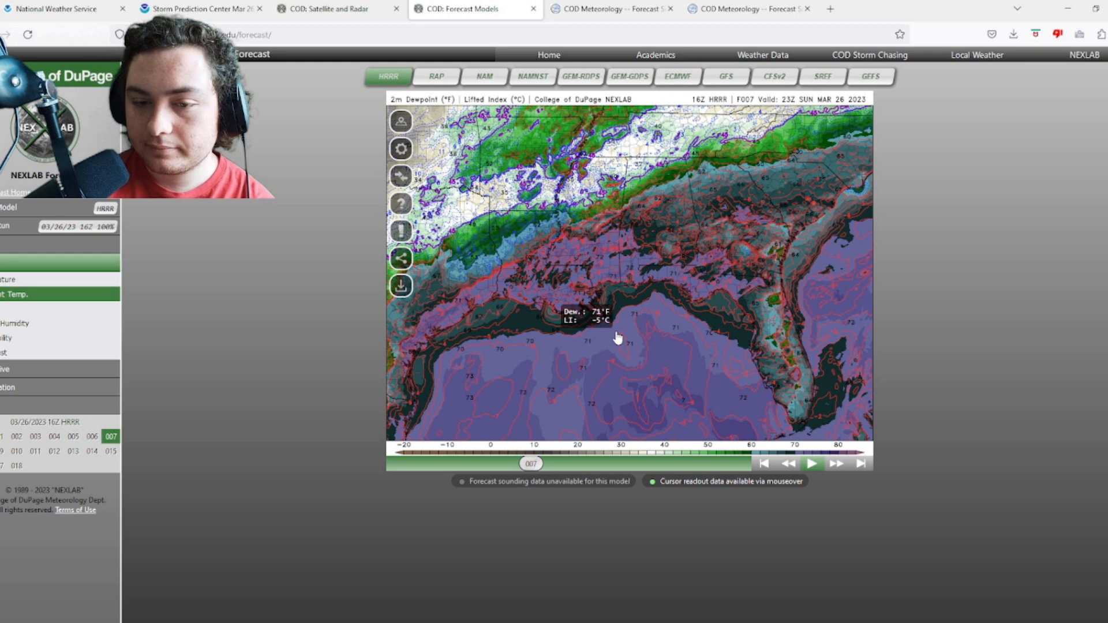
mouse_move(540, 240)
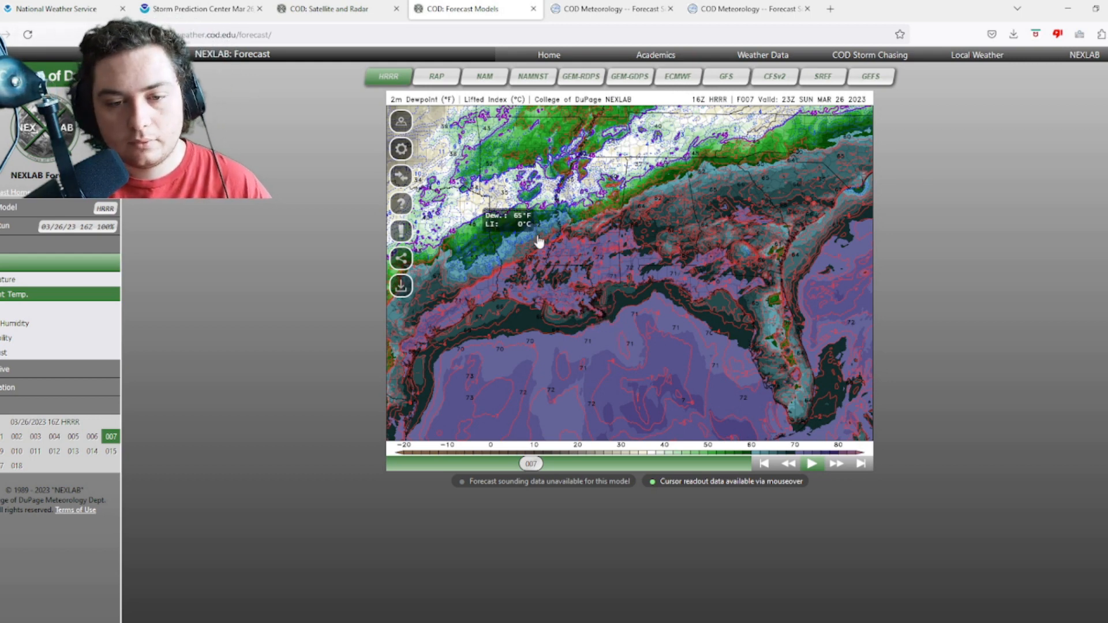
mouse_move(577, 254)
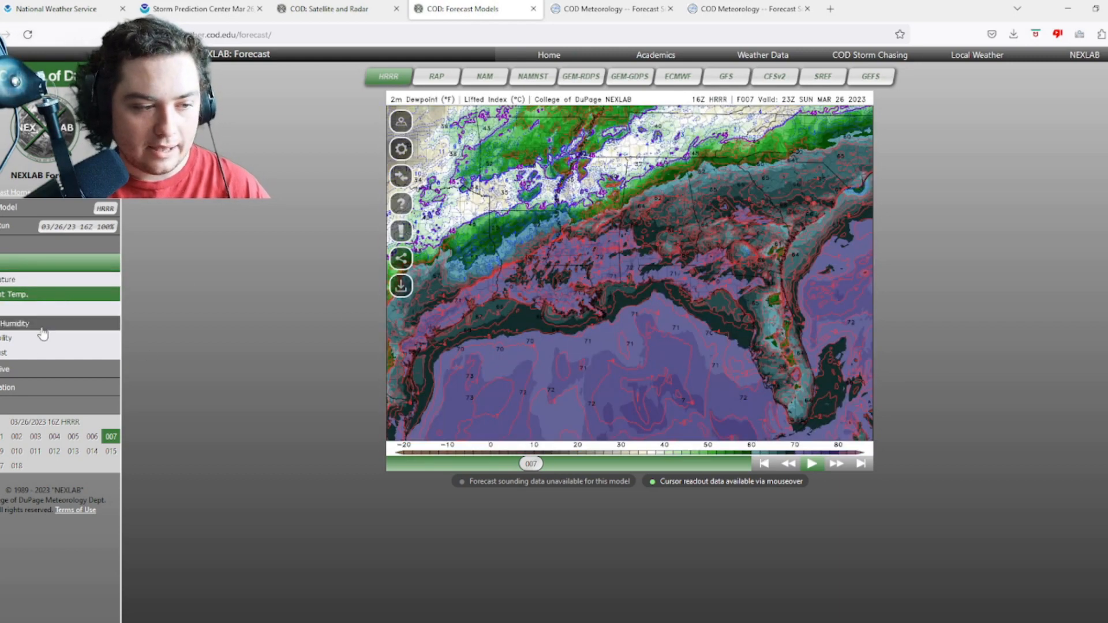
click(23, 323)
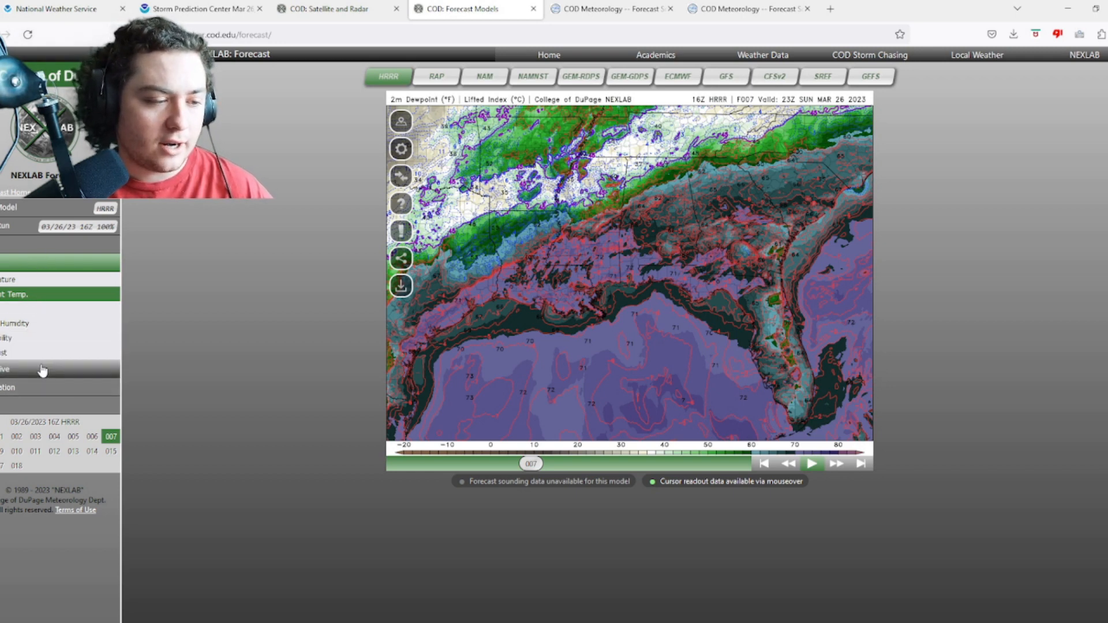
Show the HRRR Severe supercell composite map and advance it to forecast hour 008, valid 00Z Monday
click(41, 369)
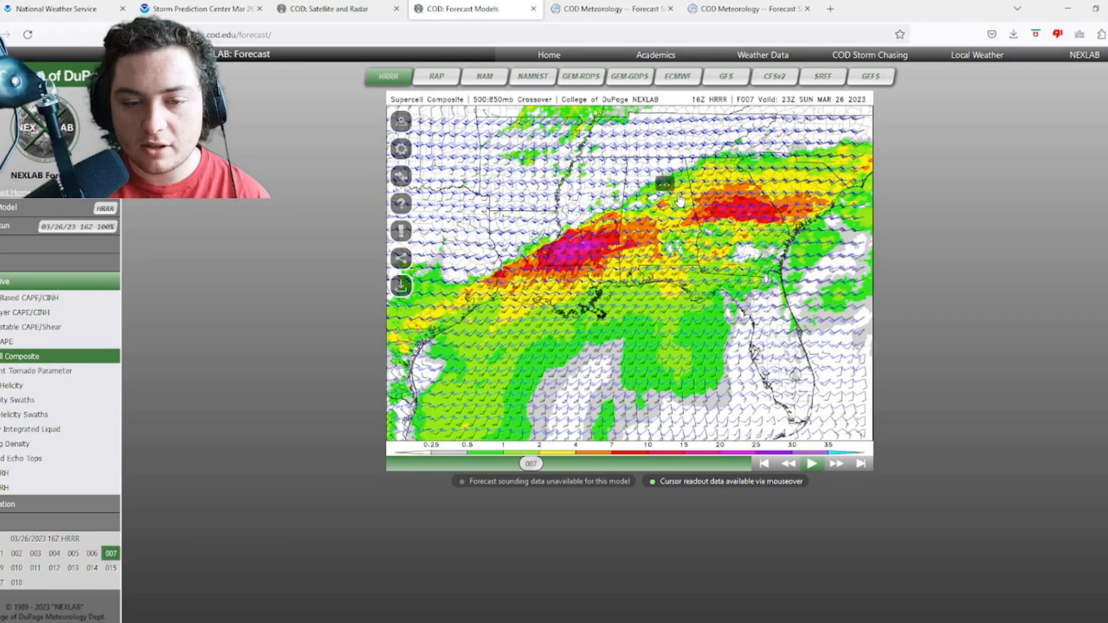
click(837, 464)
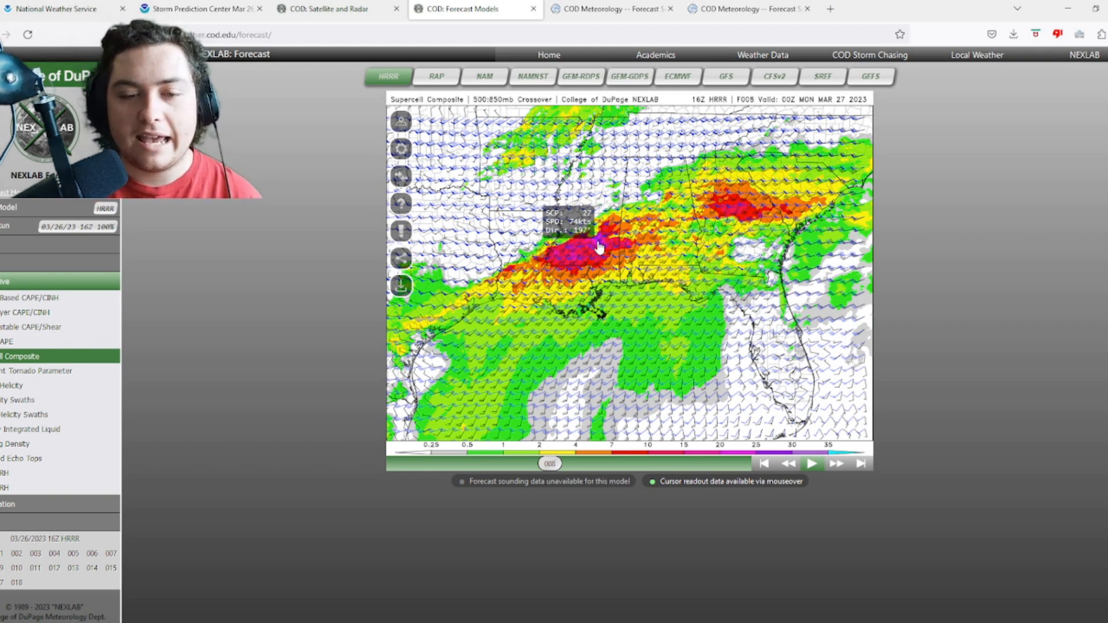
mouse_move(338, 450)
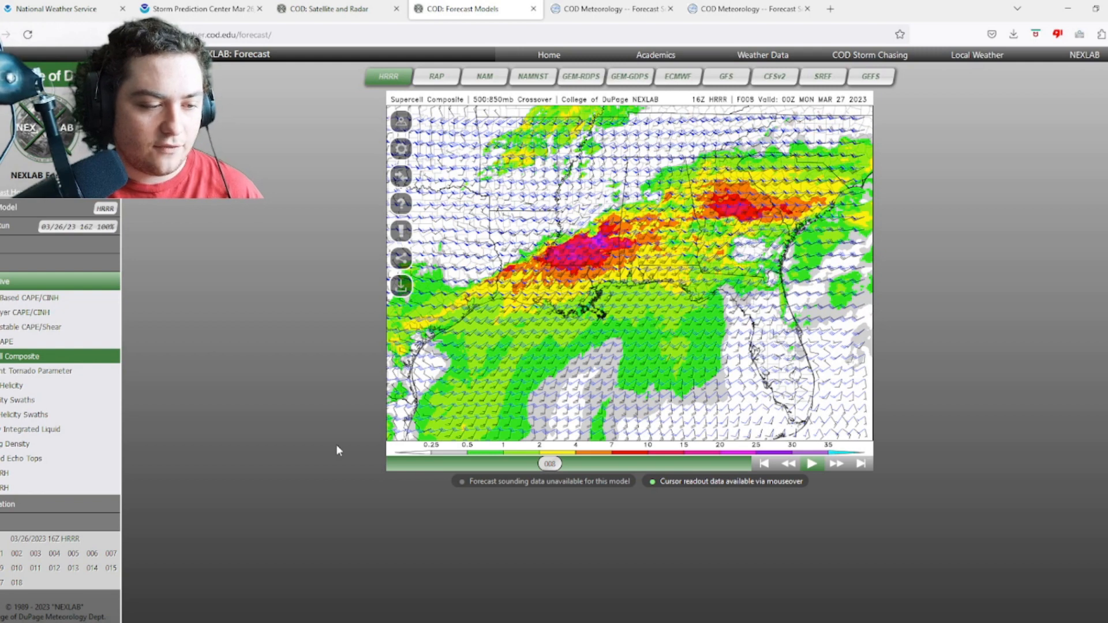
Show the HRRR fixed-layer significant tornado parameter map at hour 8 and read STP over Louisiana and Mississippi
click(34, 370)
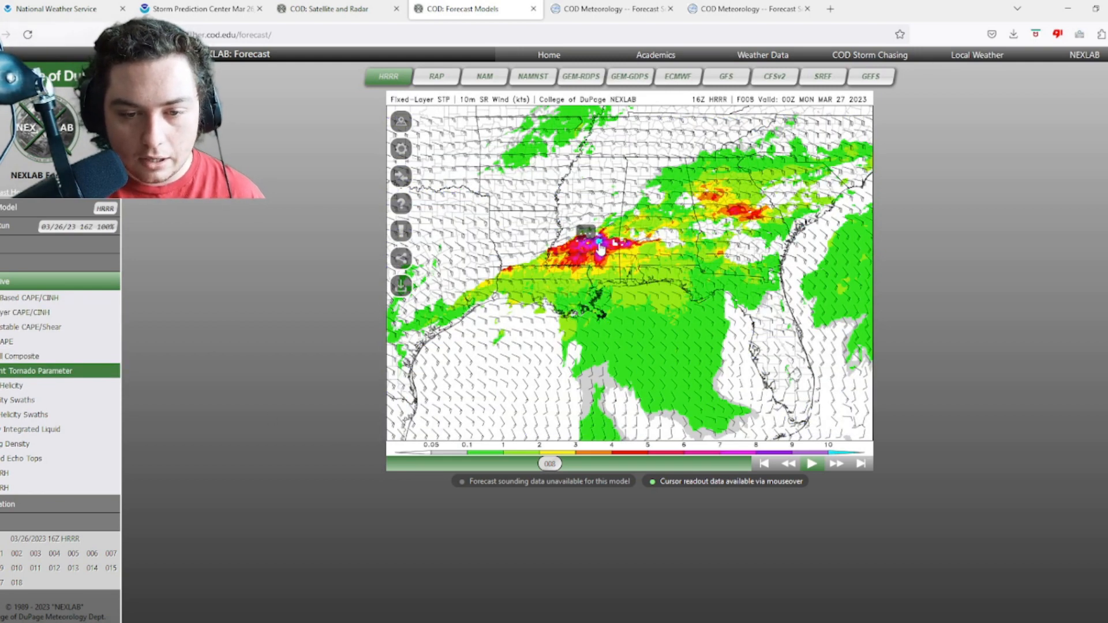
mouse_move(596, 250)
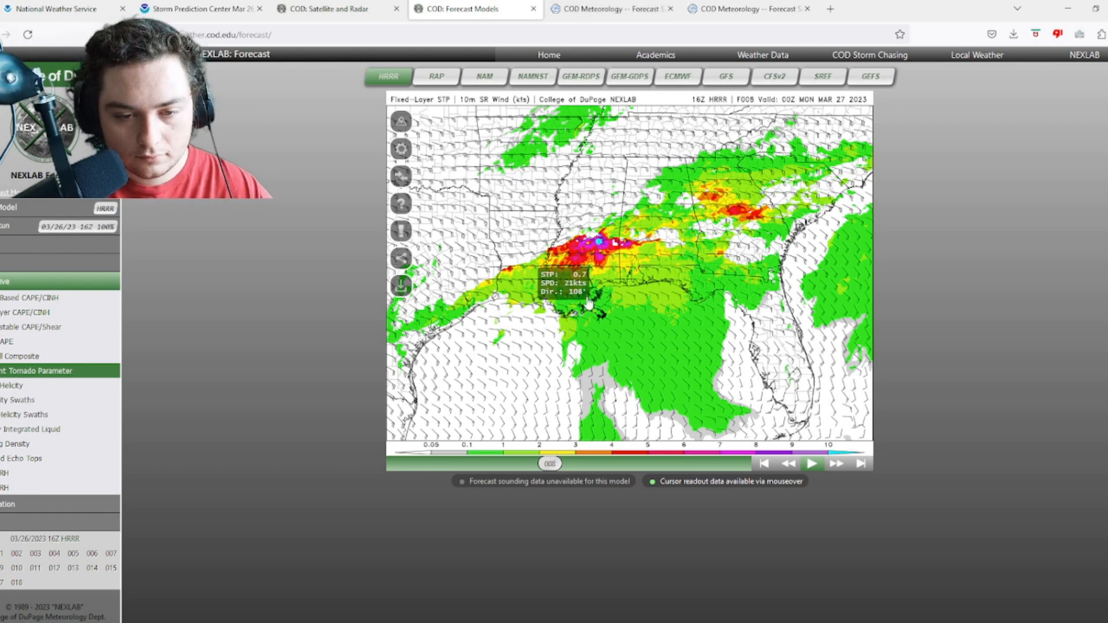
mouse_move(597, 249)
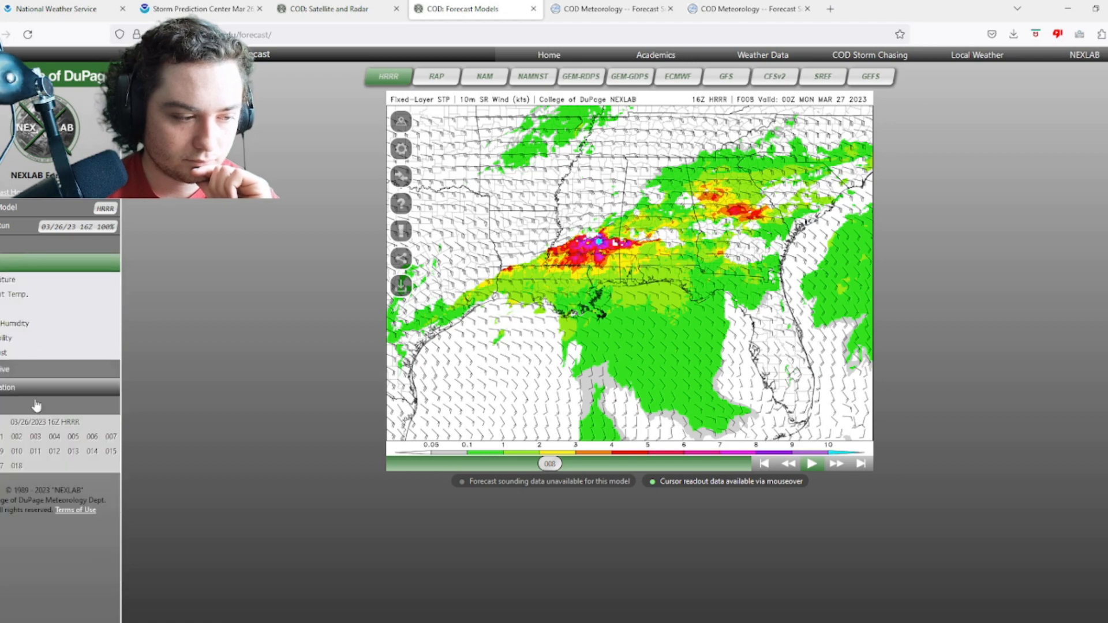
Run HRRR composite reflectivity out to forecast hour 018, then return to the SPC Day 1 discussion
click(29, 316)
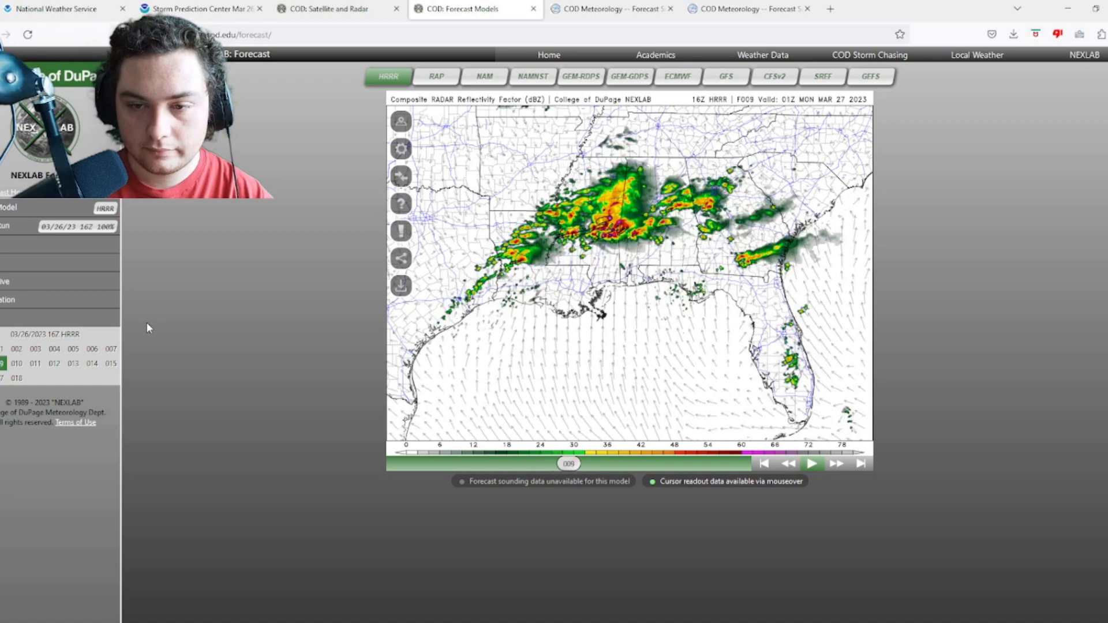
click(35, 363)
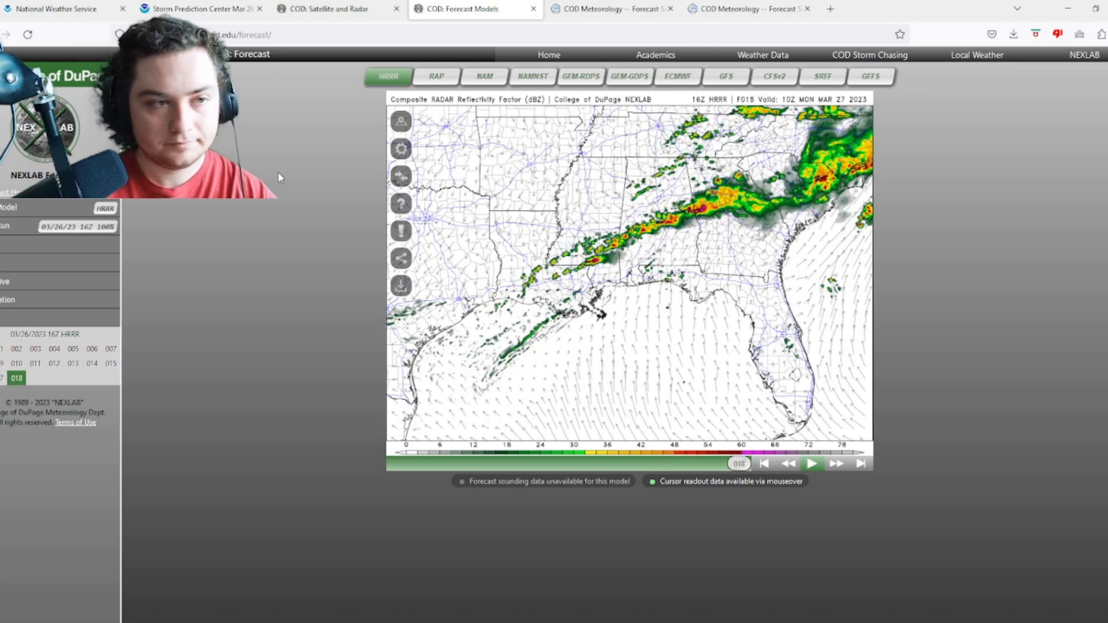
click(198, 9)
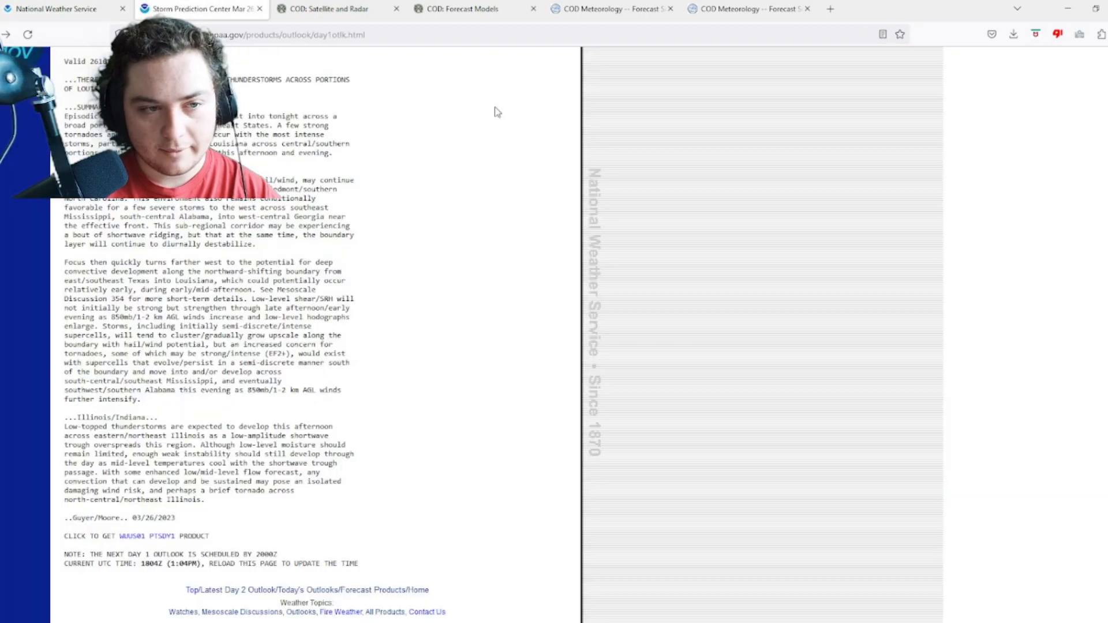